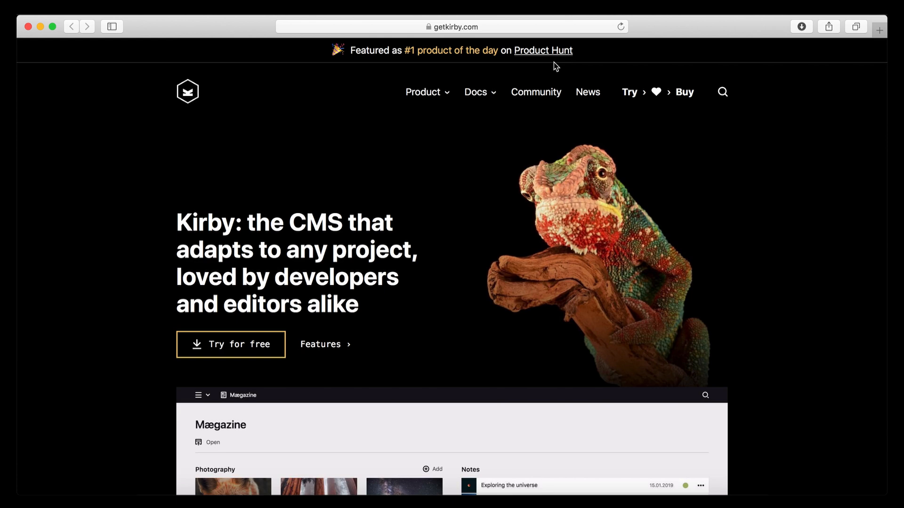
pyautogui.moveTo(631, 92)
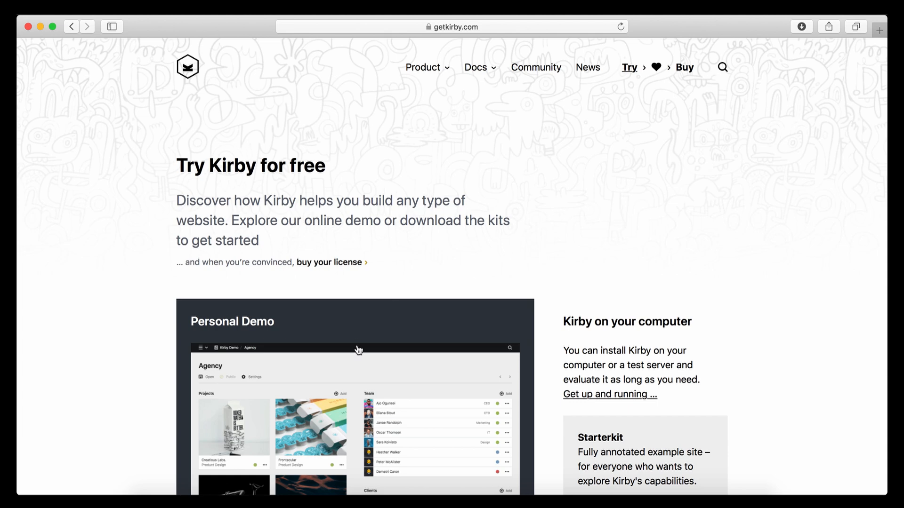
# - Scroll down the Try Kirby for free page toward the Starterkit and Plainkit downloads
pyautogui.scroll(-3)
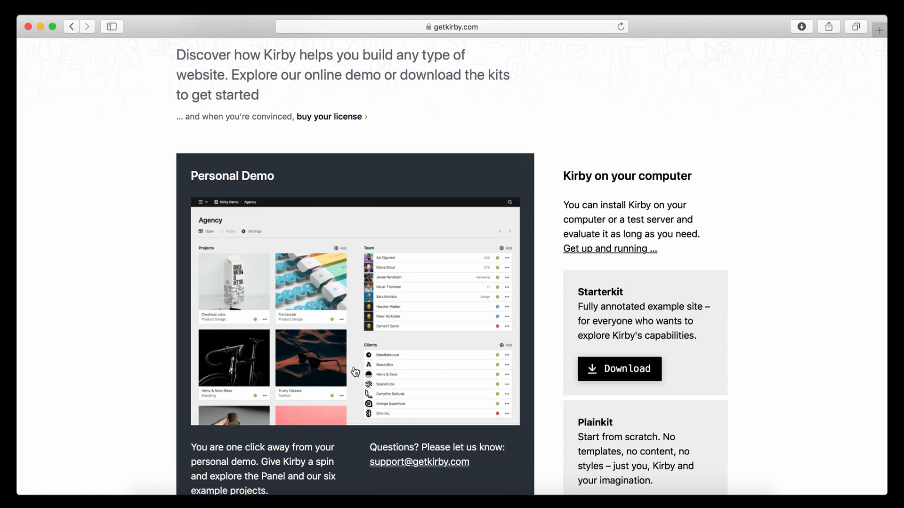
pyautogui.scroll(-3)
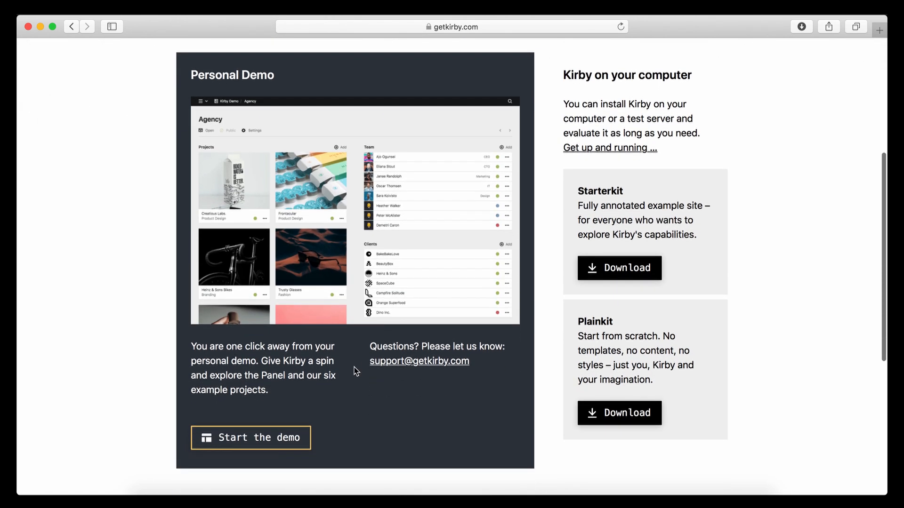
pyautogui.moveTo(699, 215)
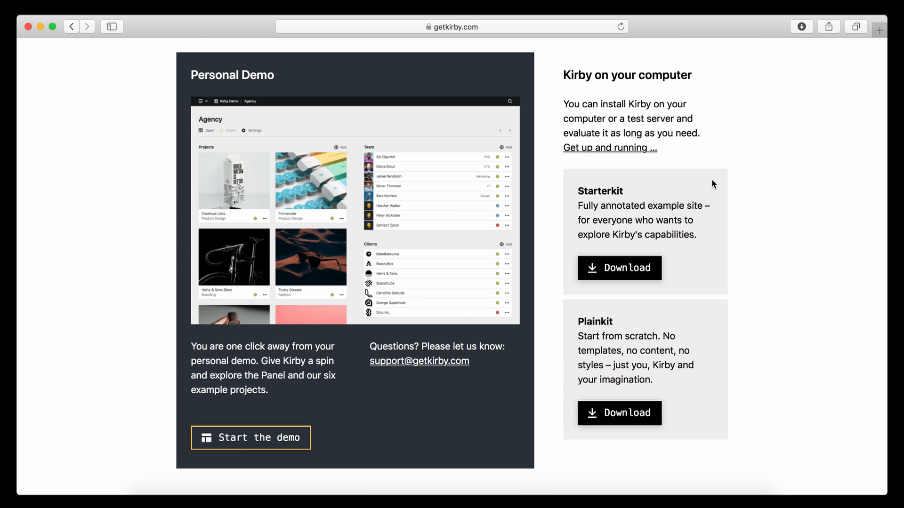
pyautogui.moveTo(683, 246)
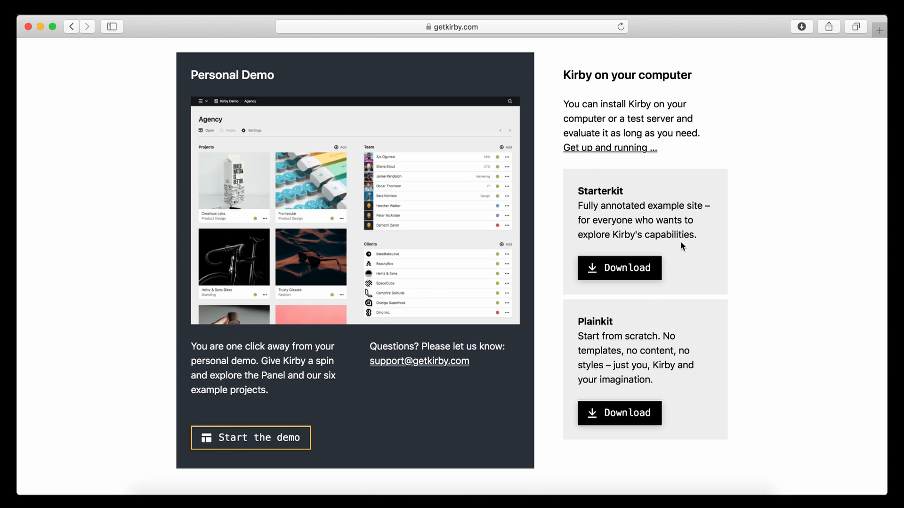
pyautogui.moveTo(650, 321)
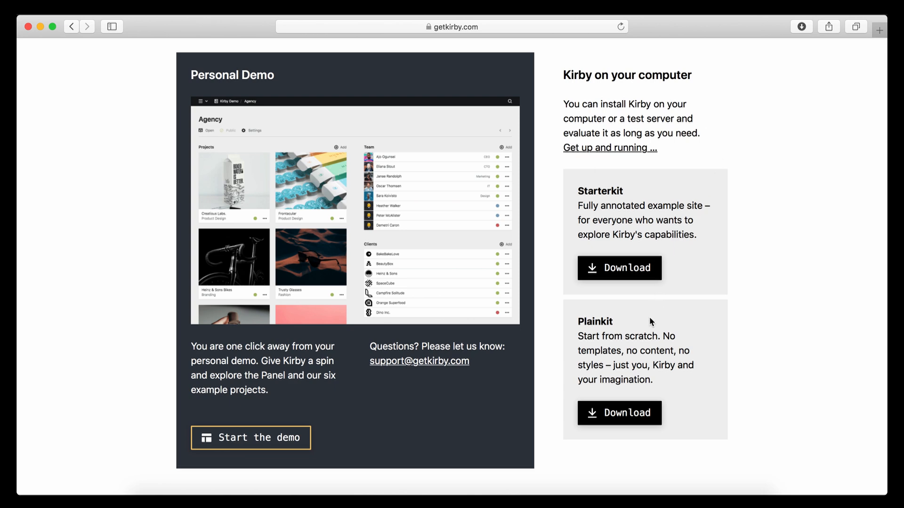
pyautogui.moveTo(642, 336)
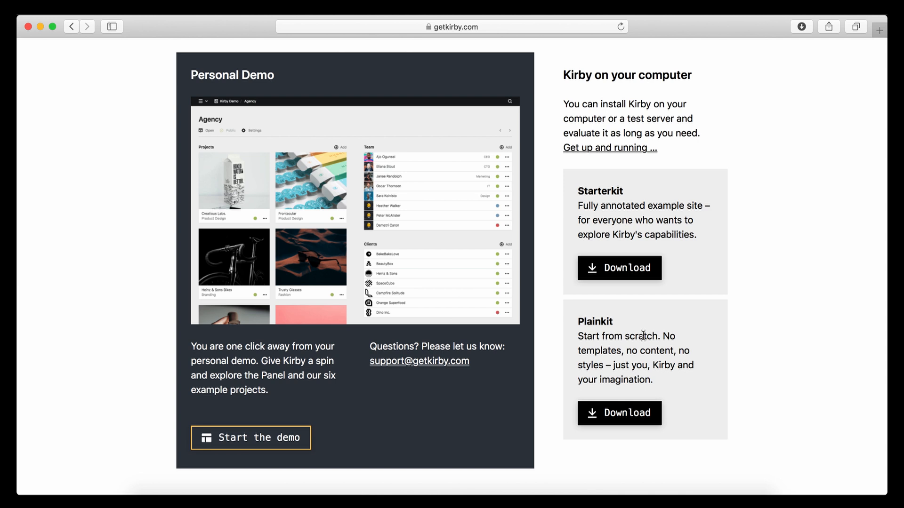
pyautogui.moveTo(634, 352)
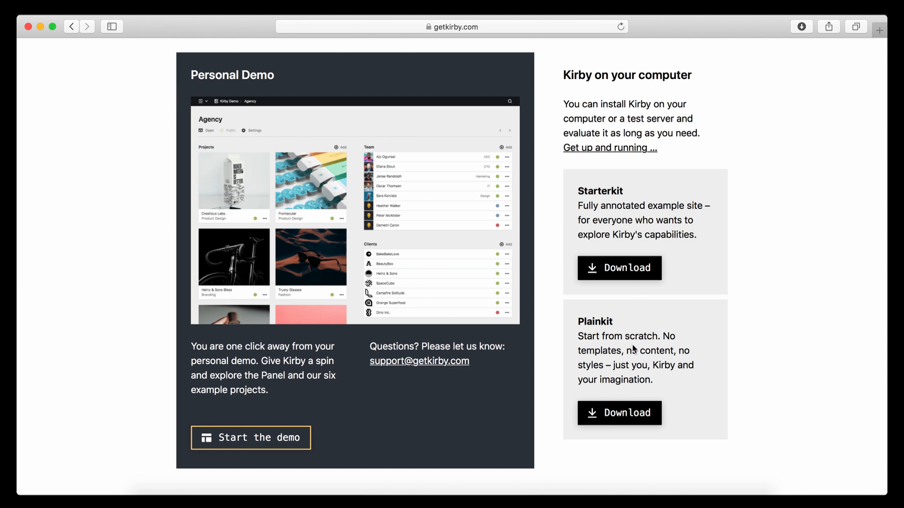
pyautogui.moveTo(646, 260)
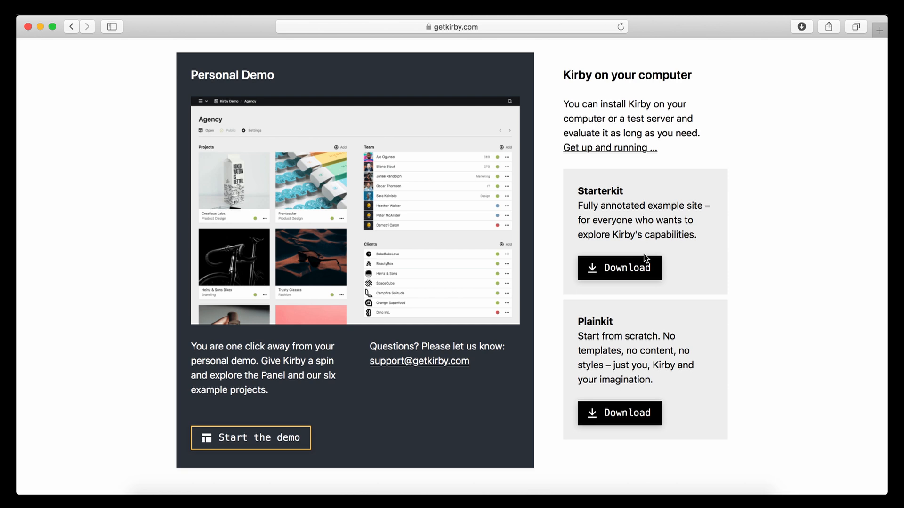
pyautogui.moveTo(304, 141)
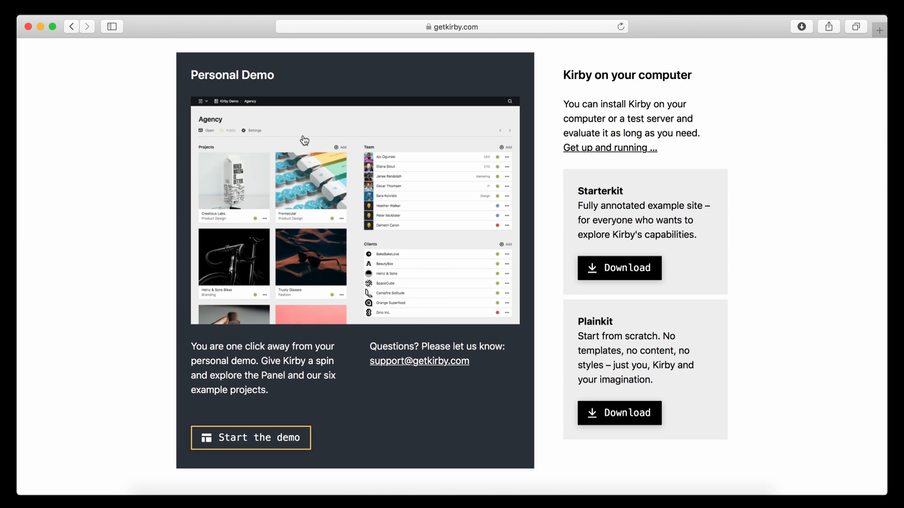
pyautogui.moveTo(355, 241)
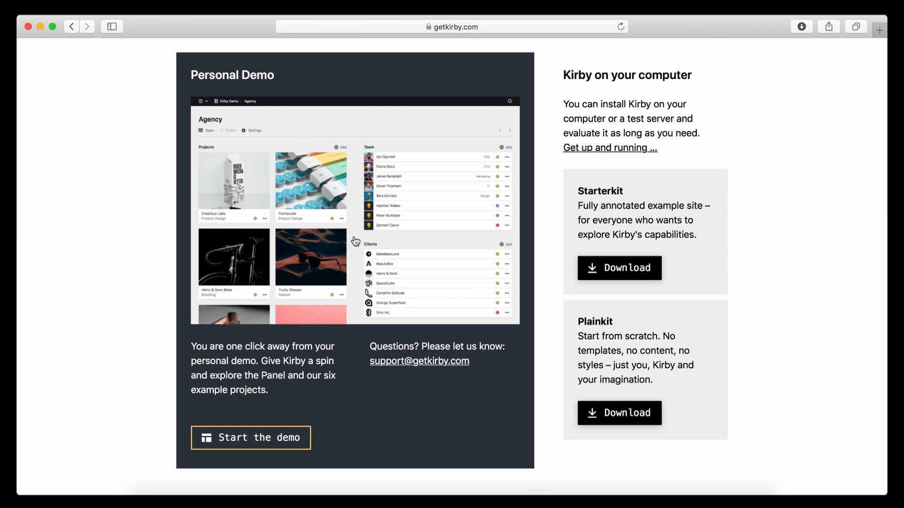
pyautogui.moveTo(605, 238)
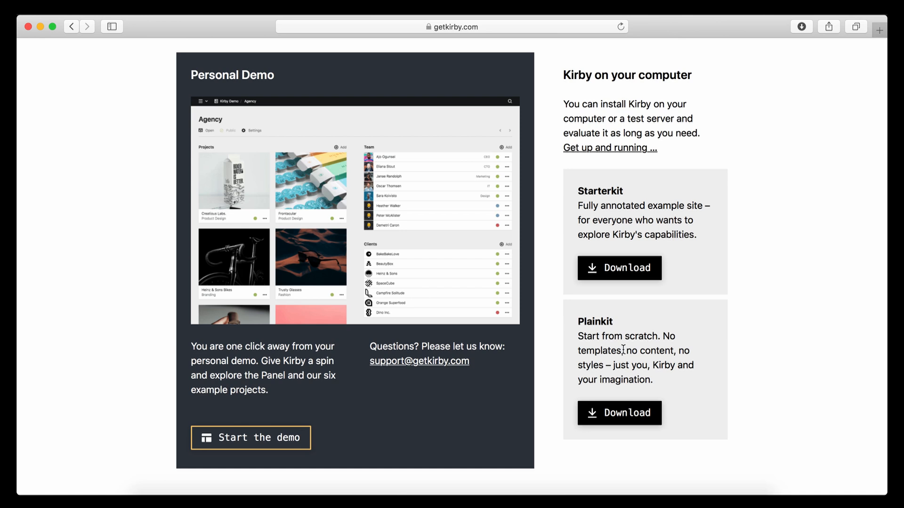
pyautogui.moveTo(650, 362)
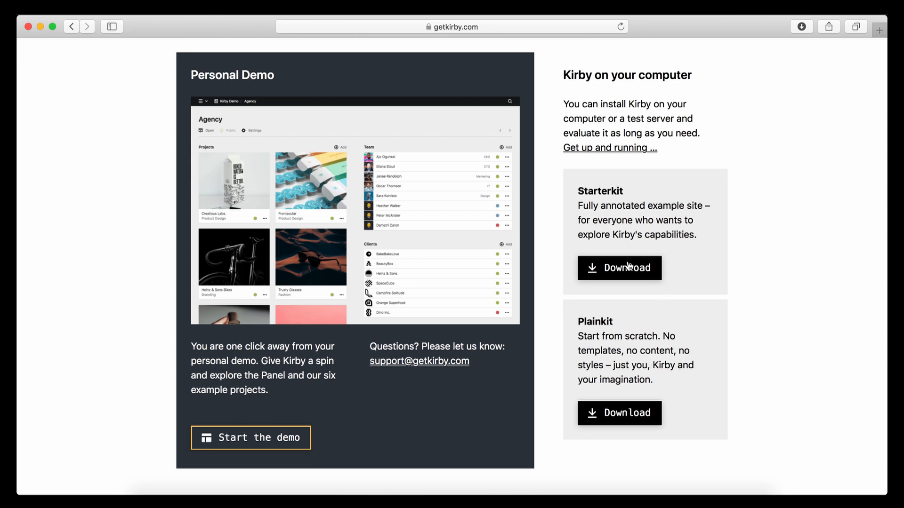
# - Download the Starterkit and browse to the starterkit-master folder in Downloads
pyautogui.click(619, 268)
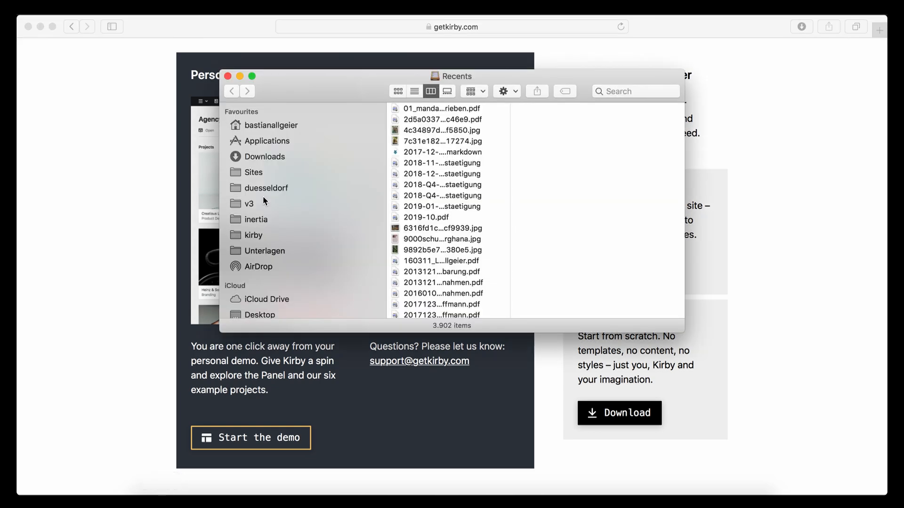
pyautogui.click(267, 157)
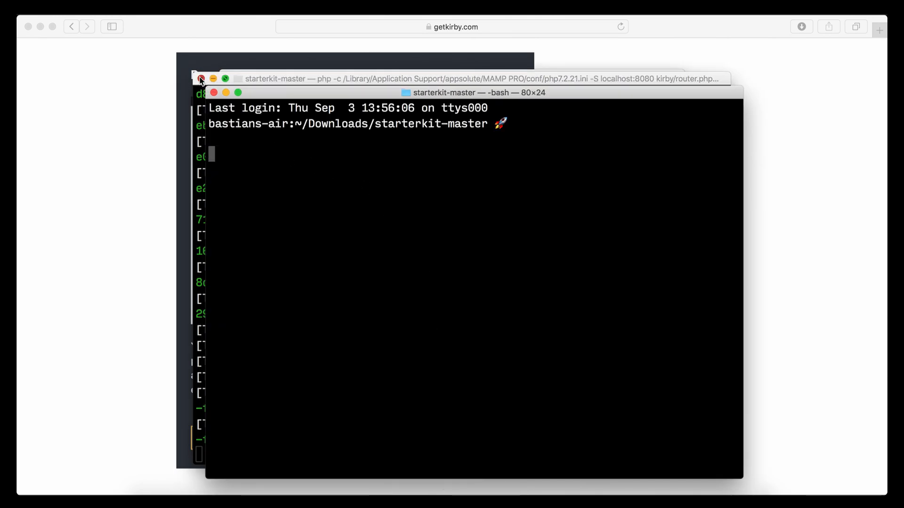
# - Close the old PHP server window and type 'php -S localhost:8080 kirby/router.php'
pyautogui.click(201, 79)
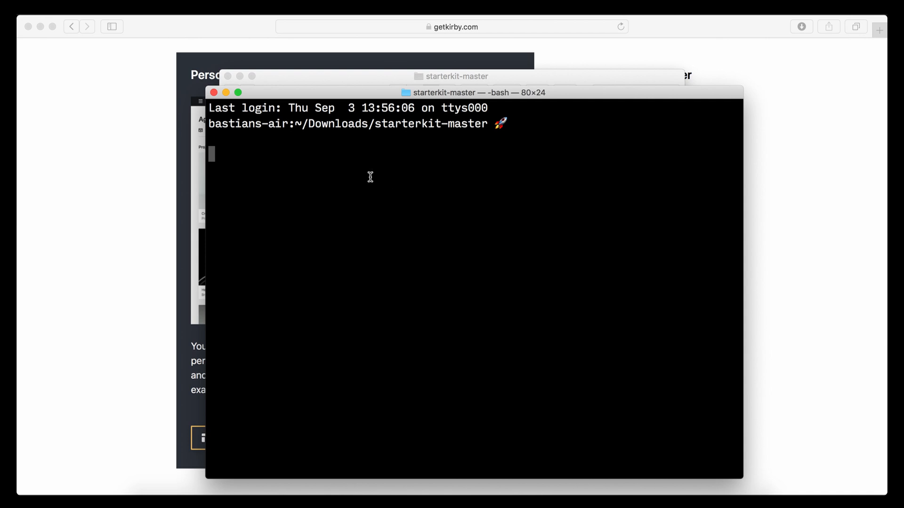
pyautogui.write('php -S')
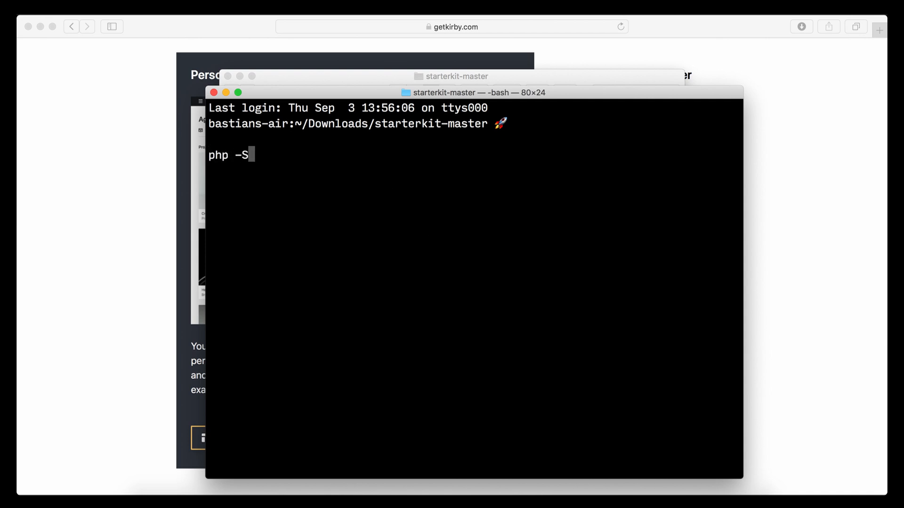
pyautogui.write('" "')
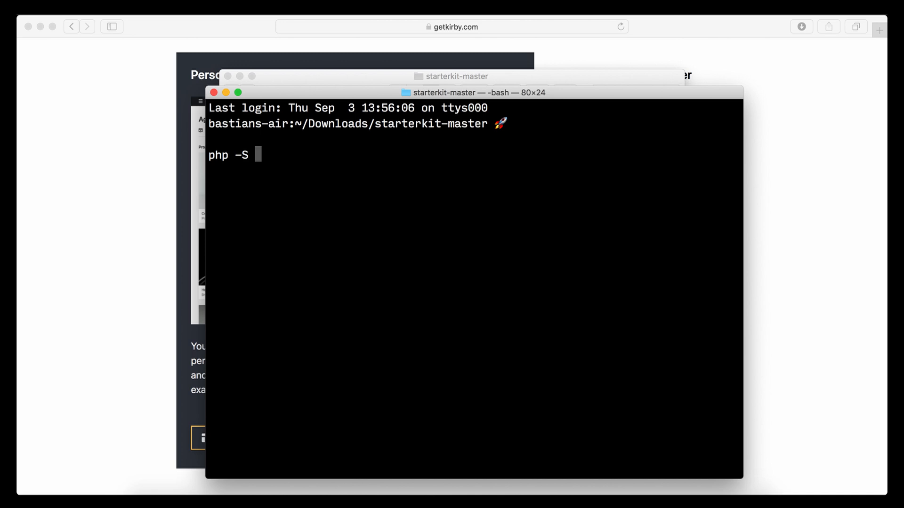
pyautogui.write('localhost')
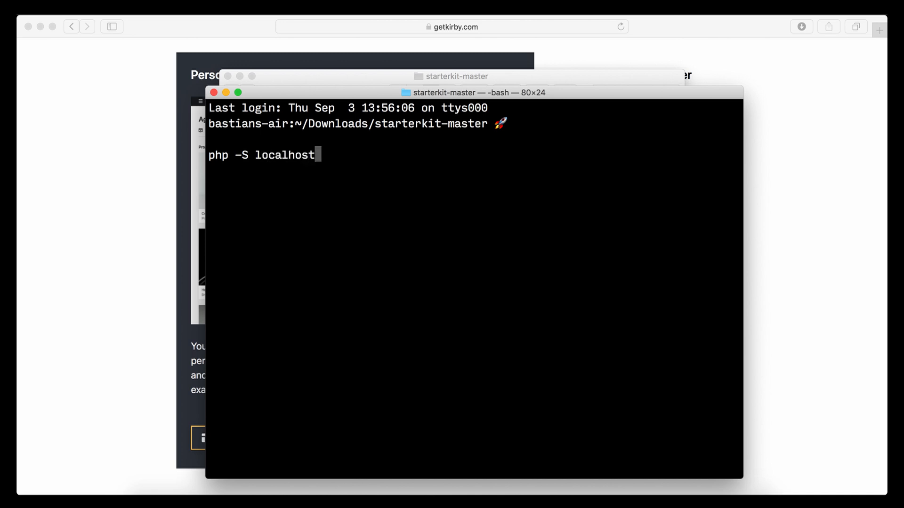
pyautogui.write(':')
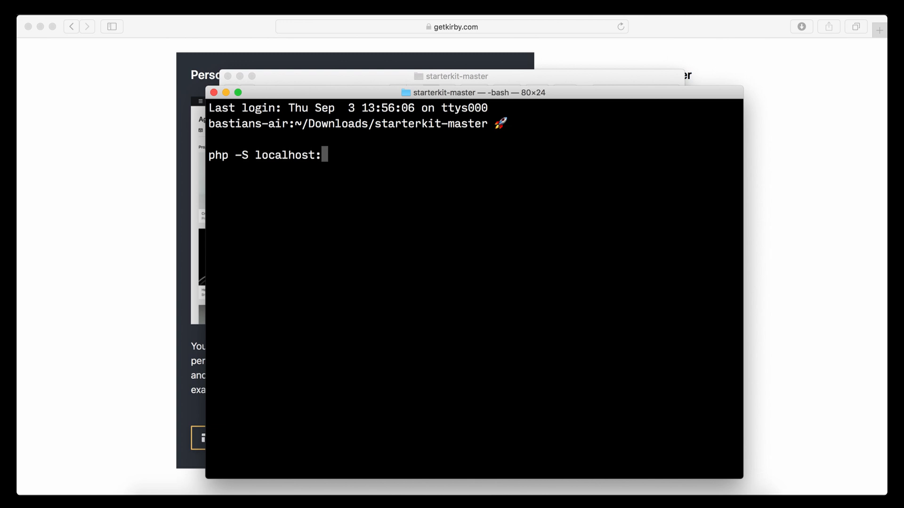
pyautogui.write('8080')
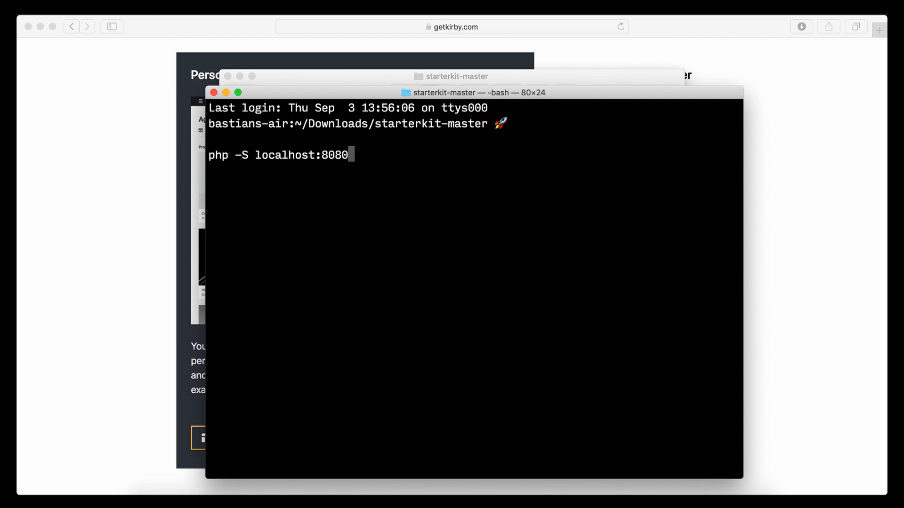
pyautogui.write('ki')
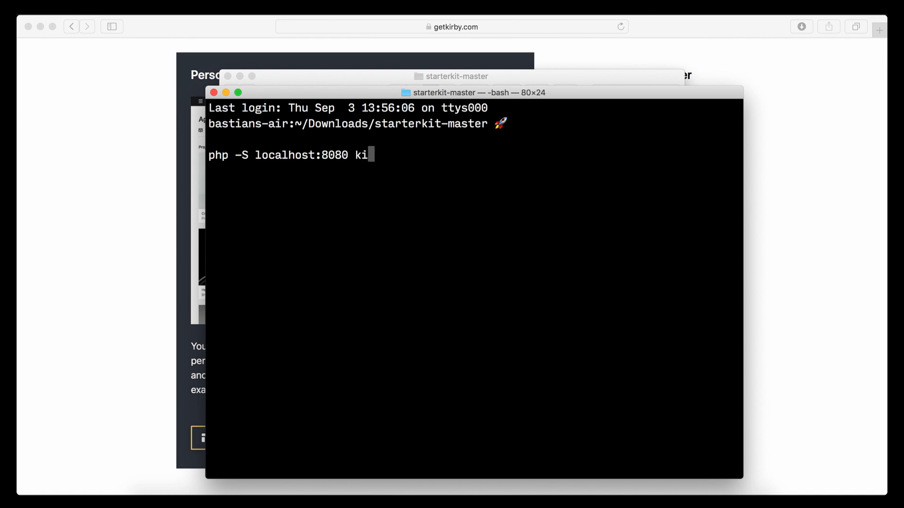
pyautogui.write('rby/rou')
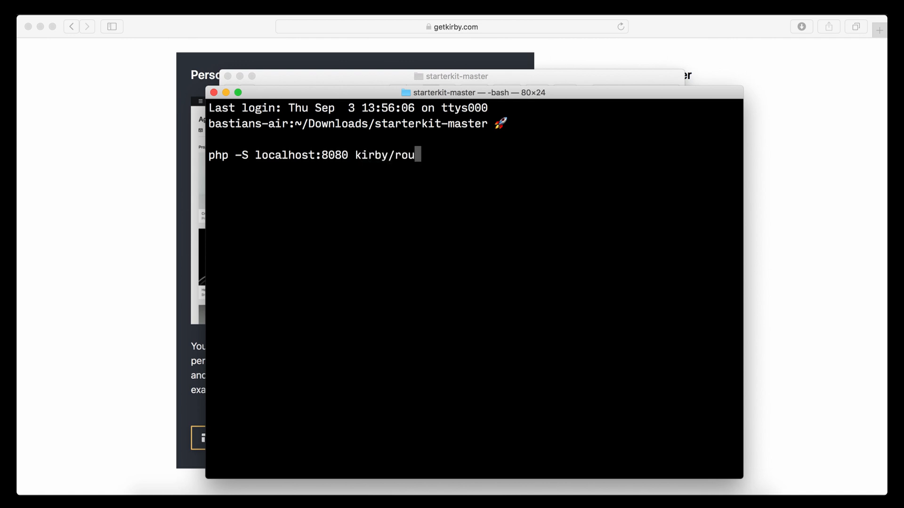
pyautogui.write('ter.php')
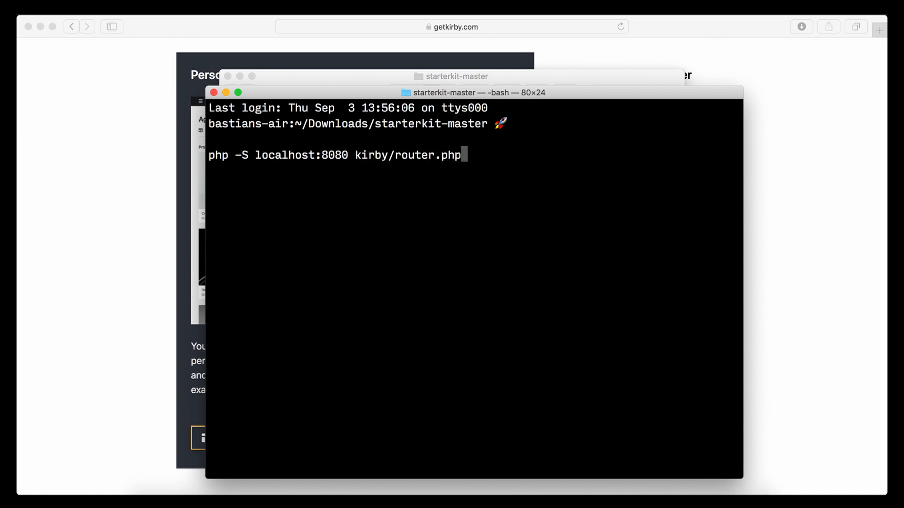
pyautogui.moveTo(411, 153)
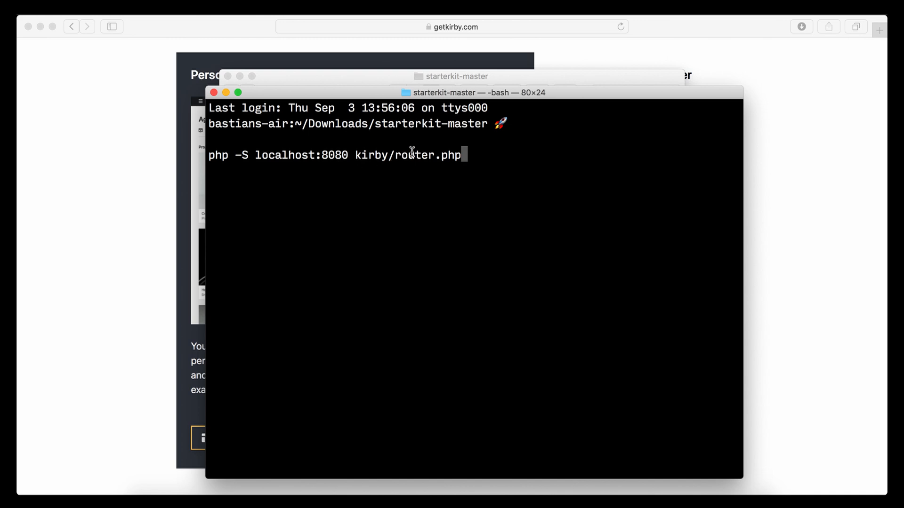
pyautogui.moveTo(467, 179)
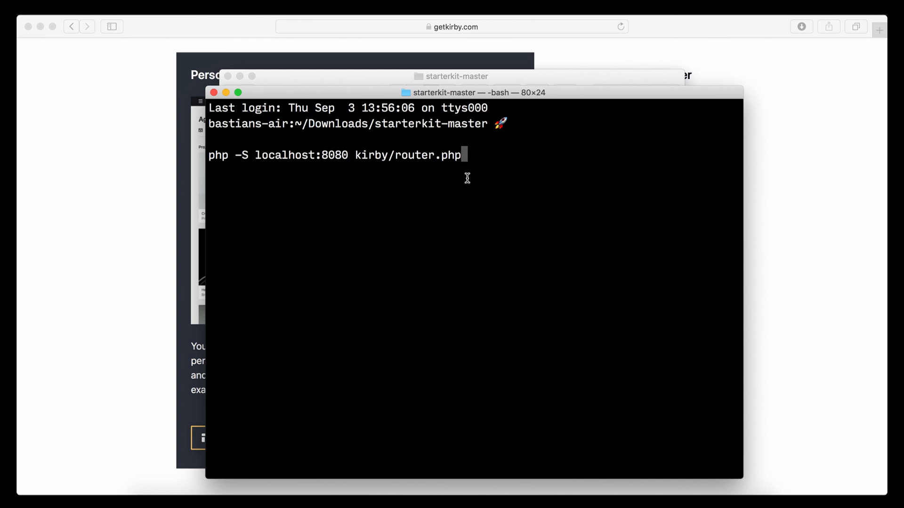
pyautogui.moveTo(417, 169)
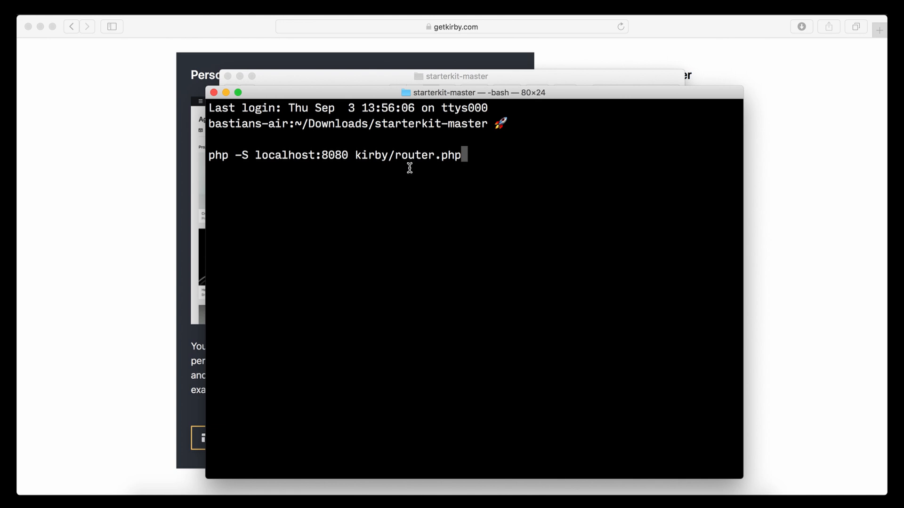
pyautogui.moveTo(410, 200)
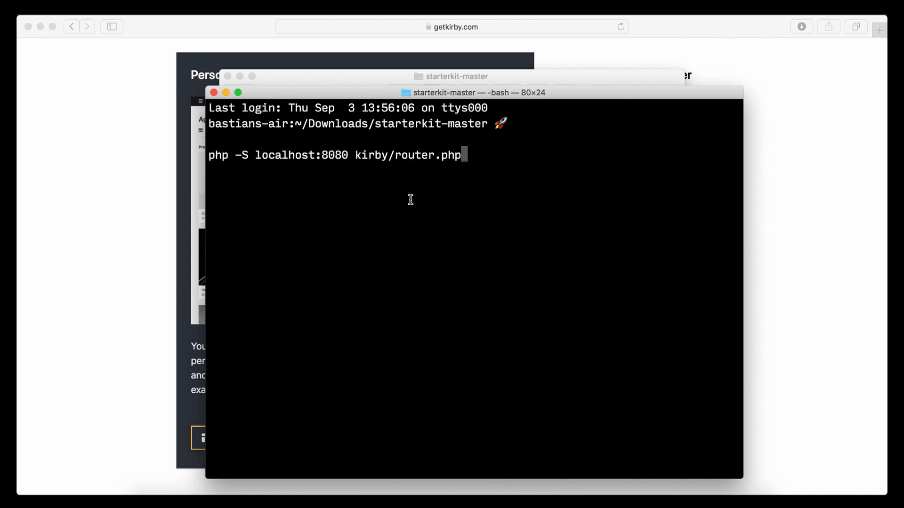
pyautogui.moveTo(424, 237)
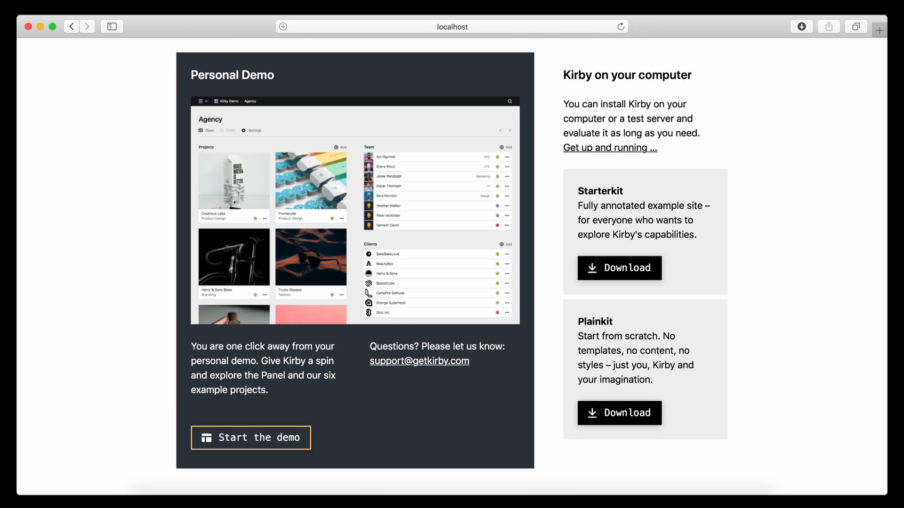
# - Load the starterkit on localhost, scroll the Mægazine home page, and open Photography
pyautogui.click(250, 438)
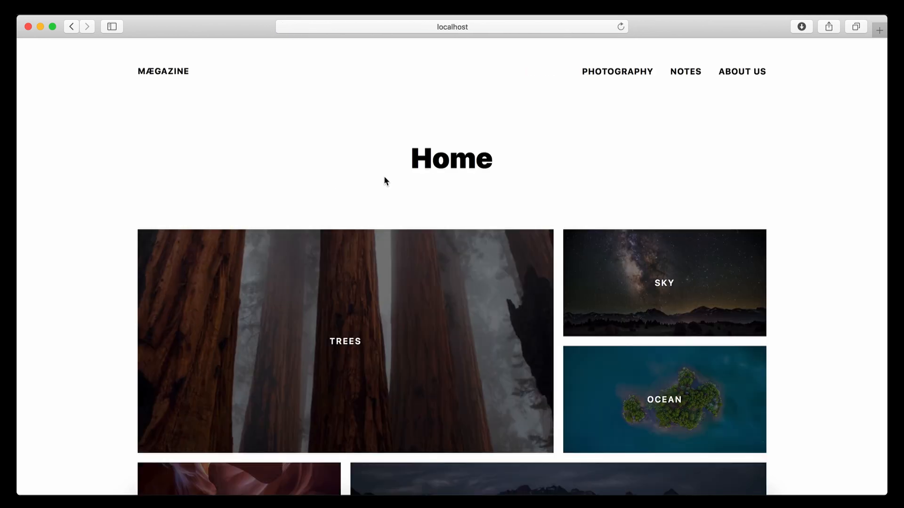
pyautogui.scroll(-3)
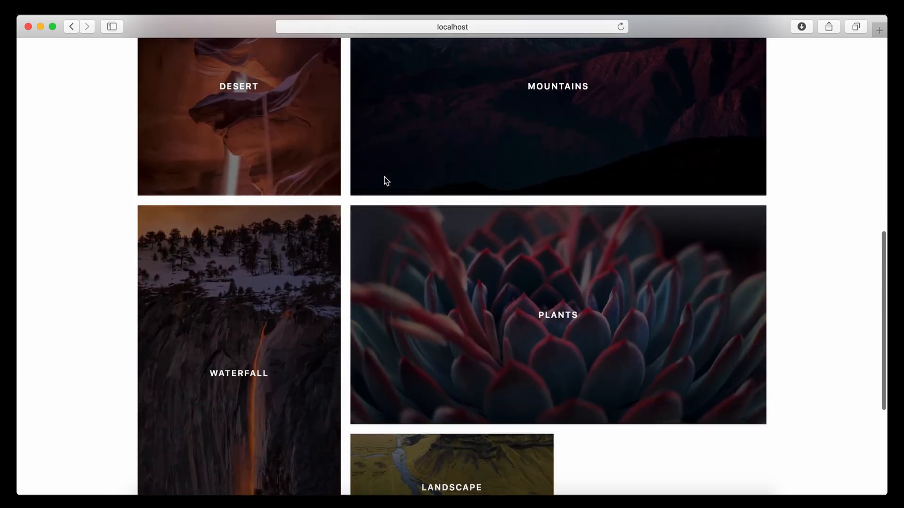
pyautogui.scroll(-3)
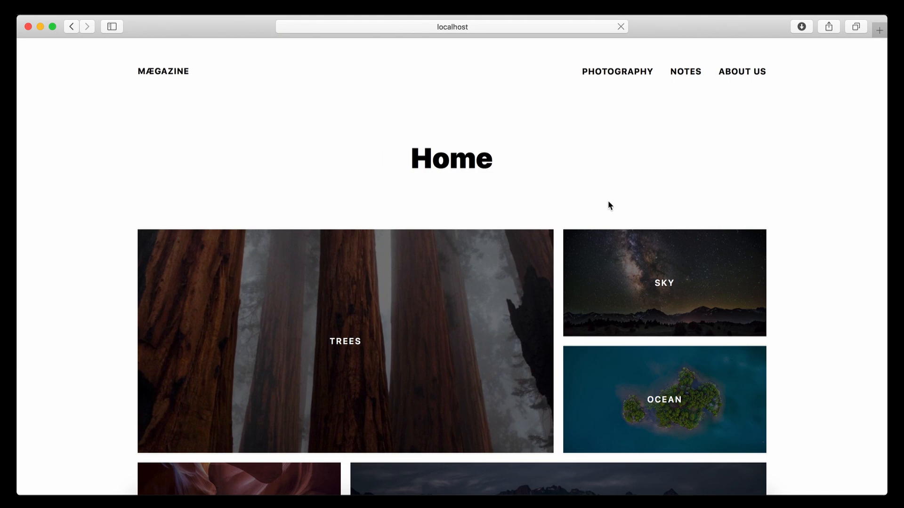
pyautogui.click(617, 71)
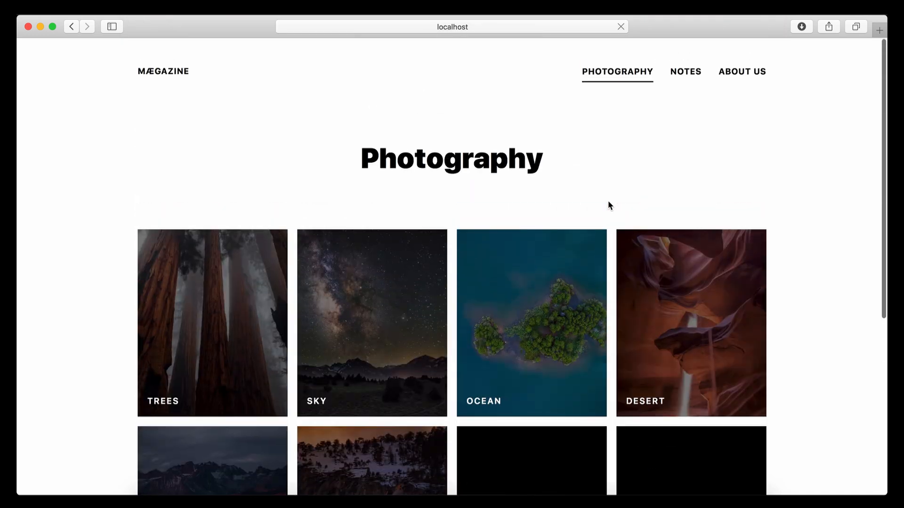
pyautogui.click(686, 71)
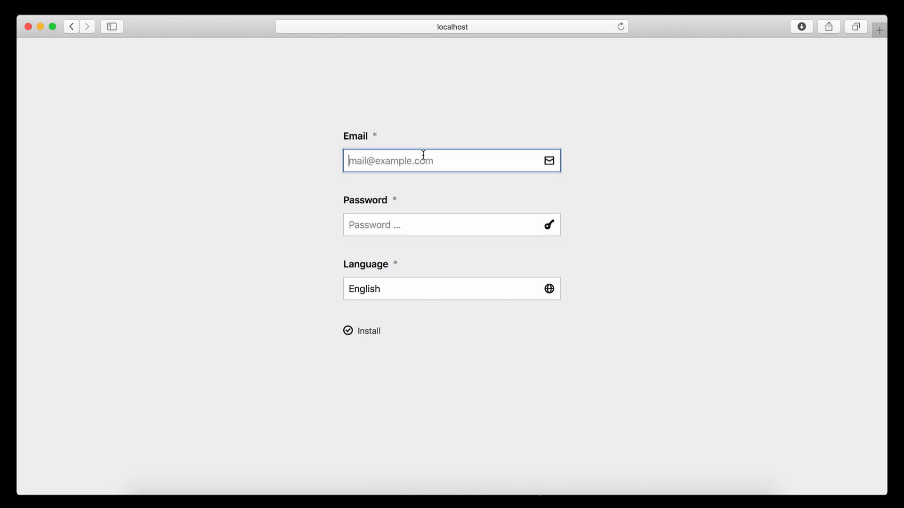
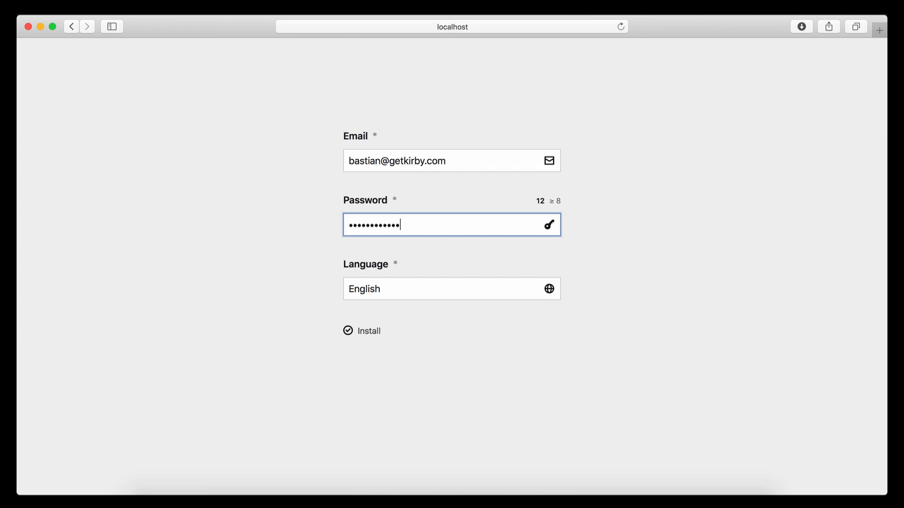
pyautogui.click(368, 331)
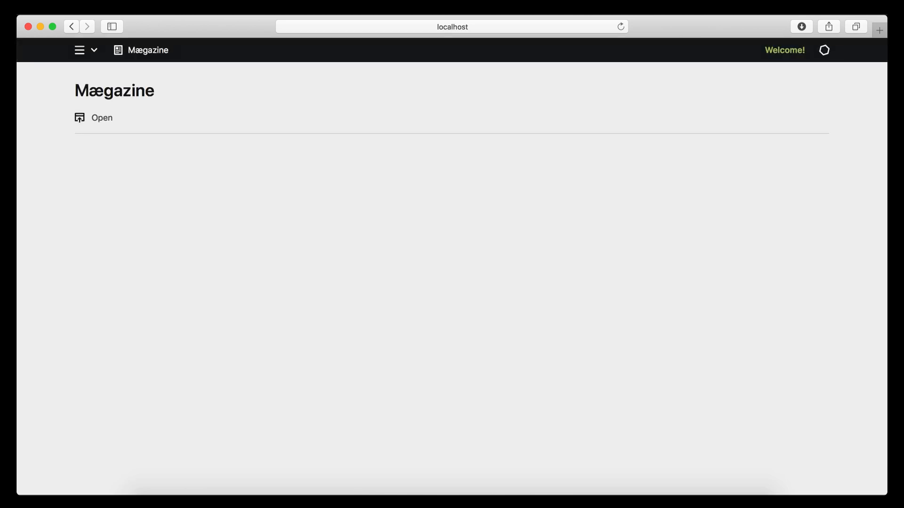
# - Open the Ocean album card under Photography on the Panel dashboard, then switch apps
pyautogui.click(94, 117)
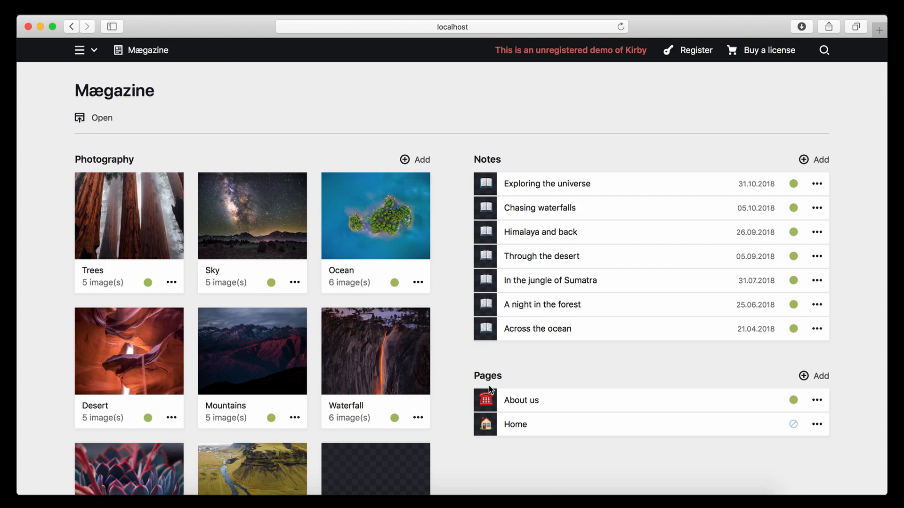
pyautogui.scroll(-3)
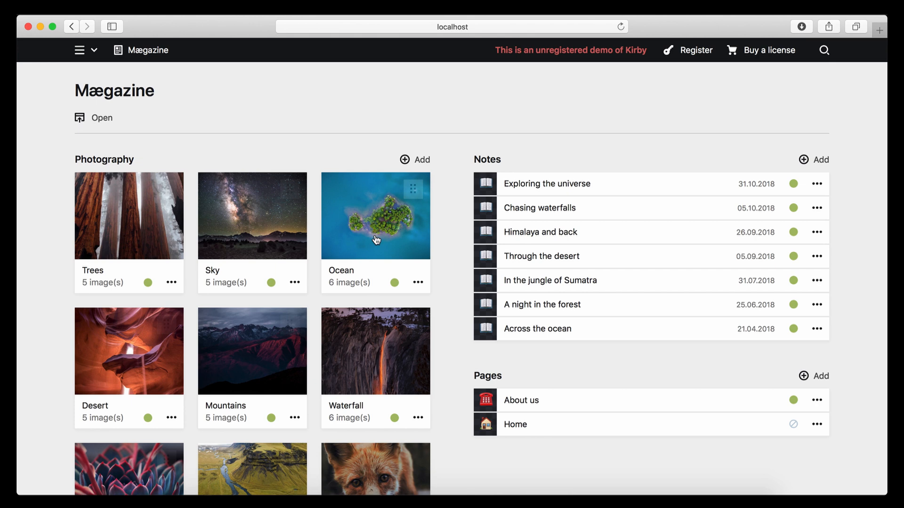
pyautogui.click(375, 216)
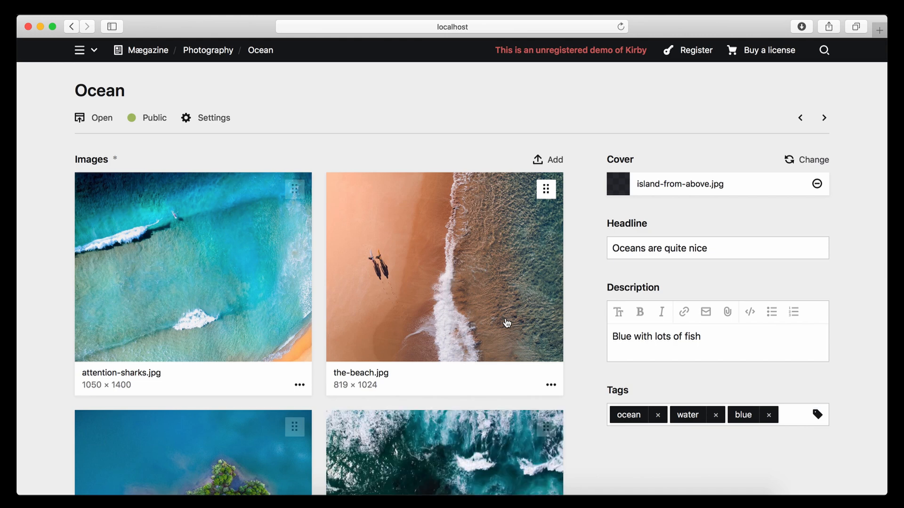
pyautogui.press('cmd+tab')
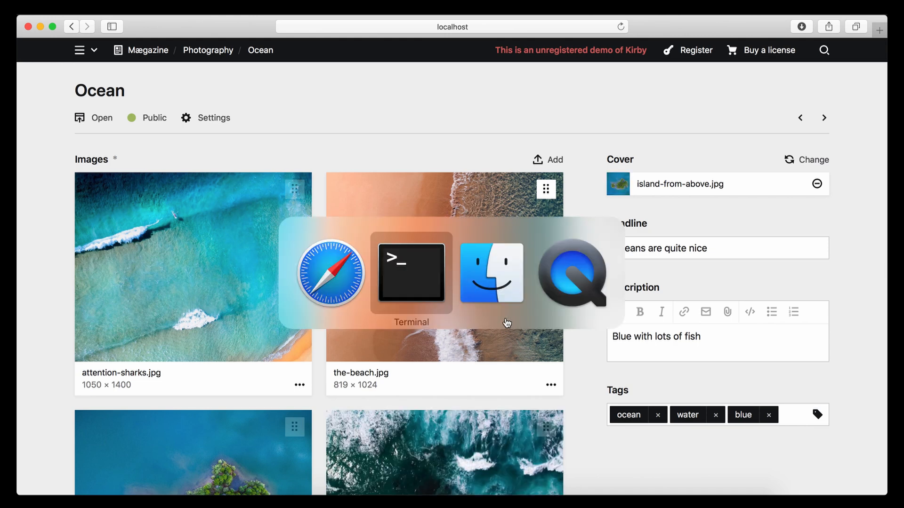
pyautogui.click(491, 272)
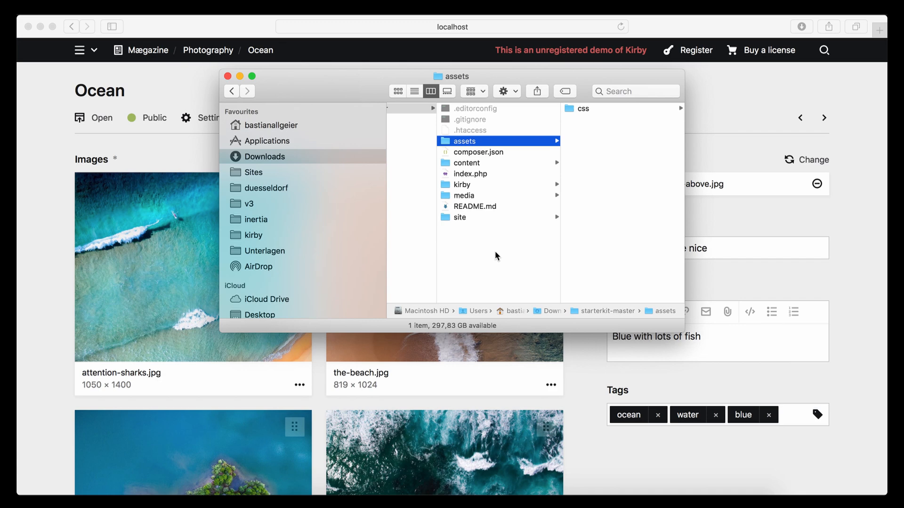
pyautogui.click(470, 206)
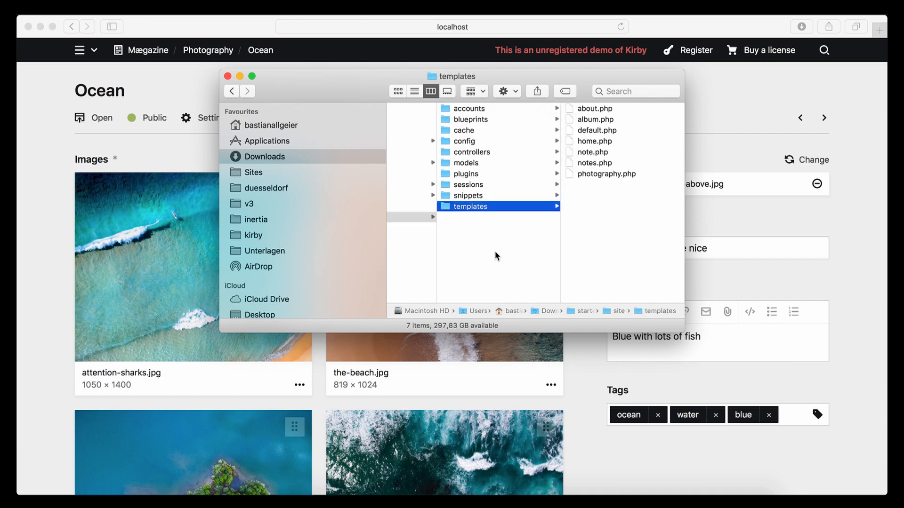
pyautogui.moveTo(491, 119)
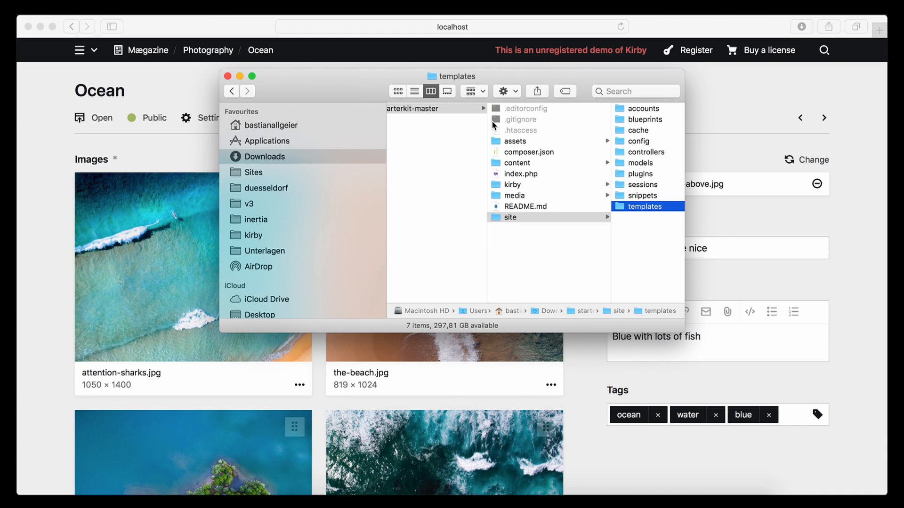
pyautogui.click(227, 76)
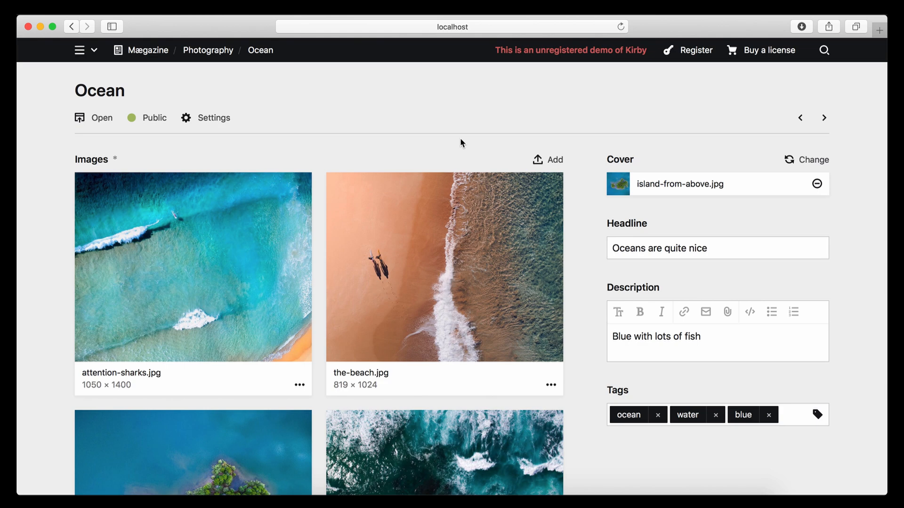
# - Click Register in the Panel top bar to open the license code and email dialog
pyautogui.click(693, 50)
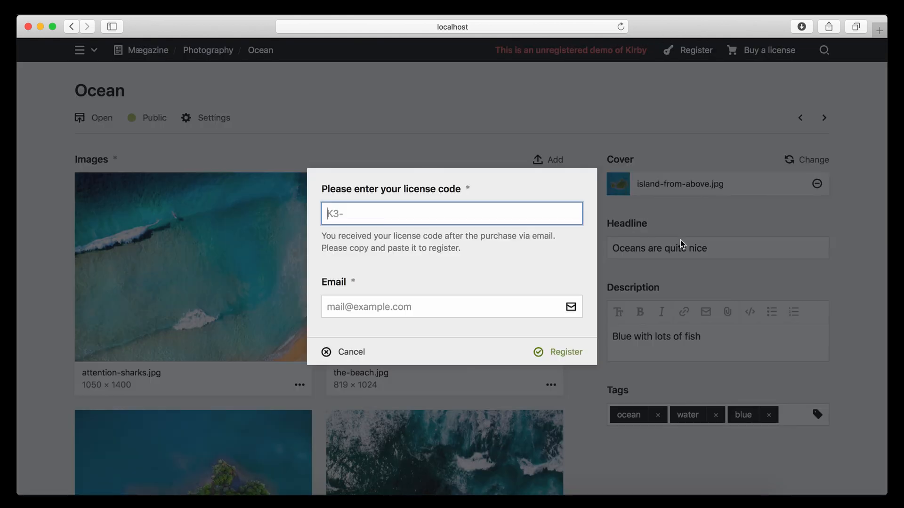